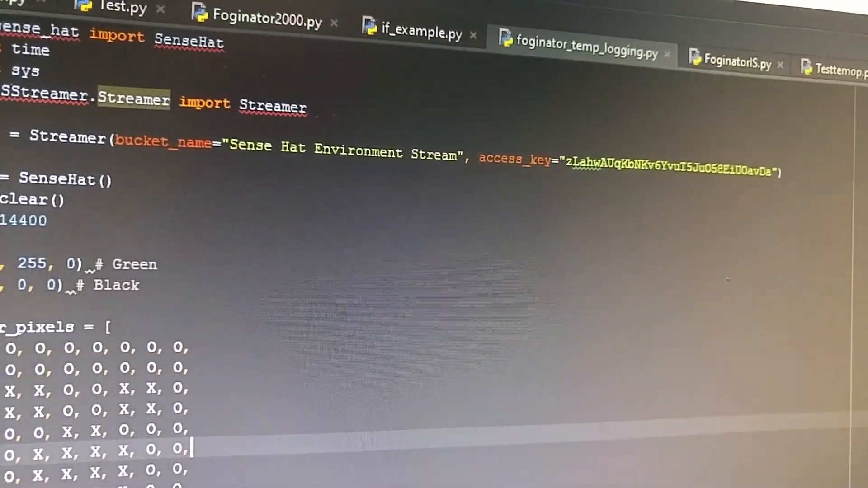
# Switch the Temperature C tile's chart type from line graph to Pie Graph.
pyautogui.scroll(-3)
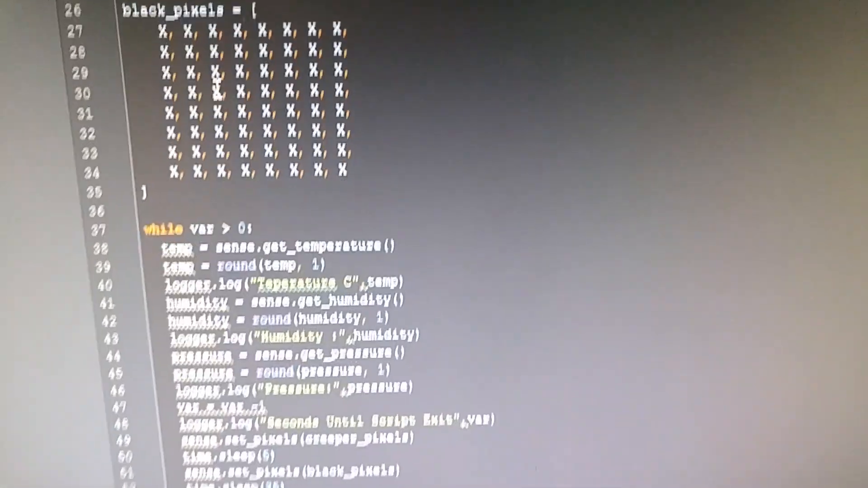
pyautogui.scroll(-3)
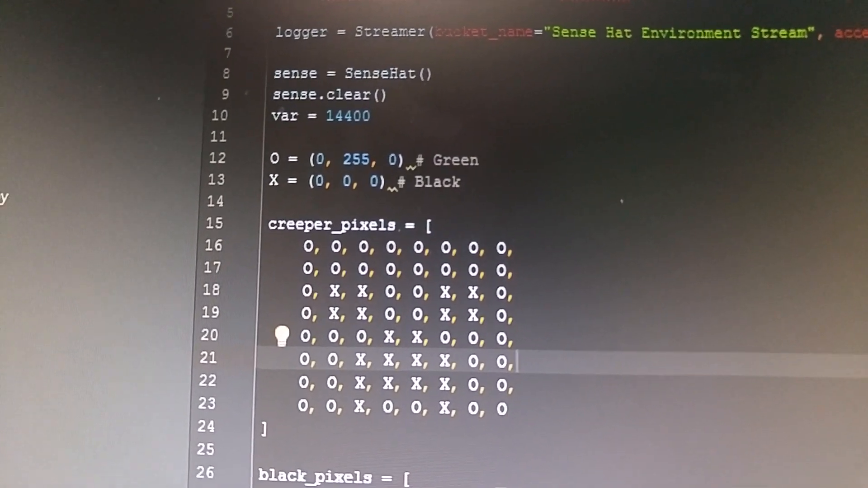
pyautogui.scroll(-3)
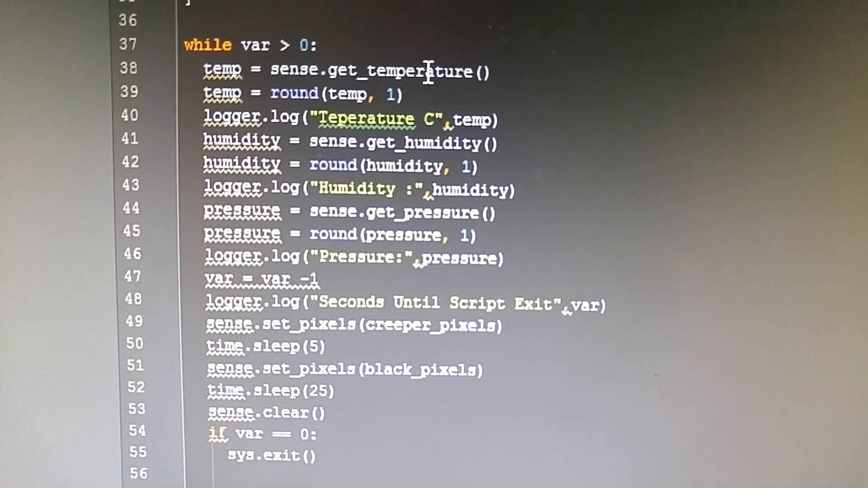
pyautogui.scroll(-3)
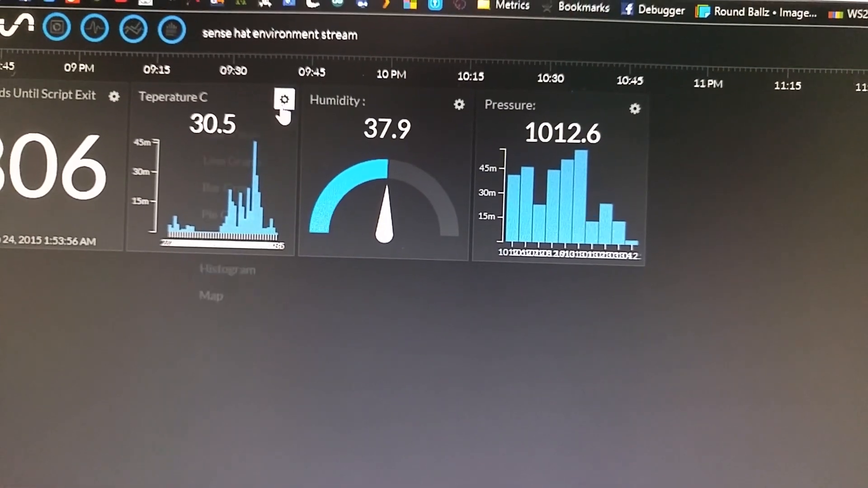
pyautogui.click(283, 100)
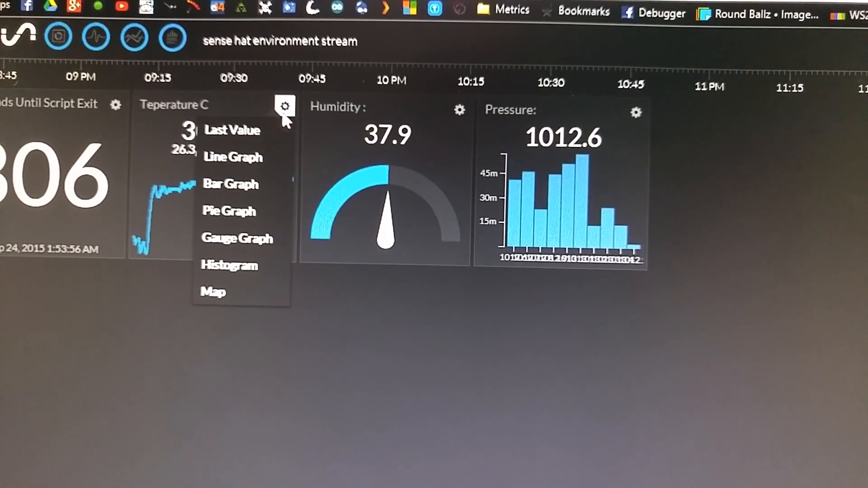
pyautogui.click(229, 212)
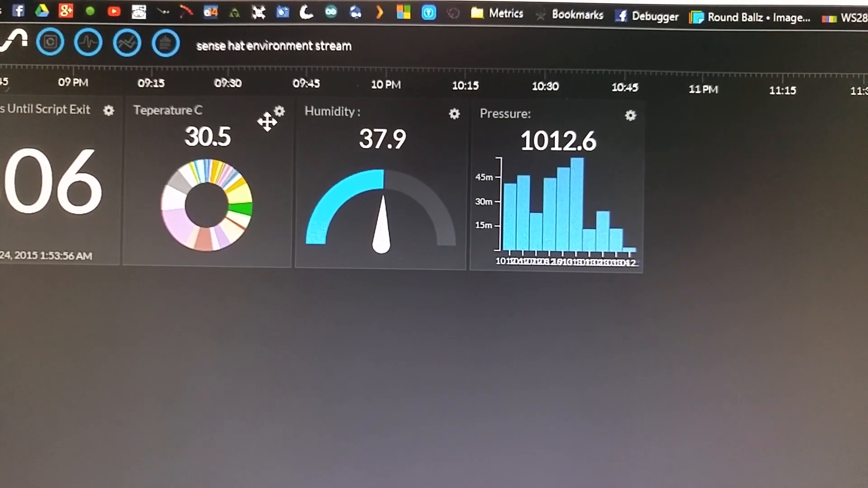